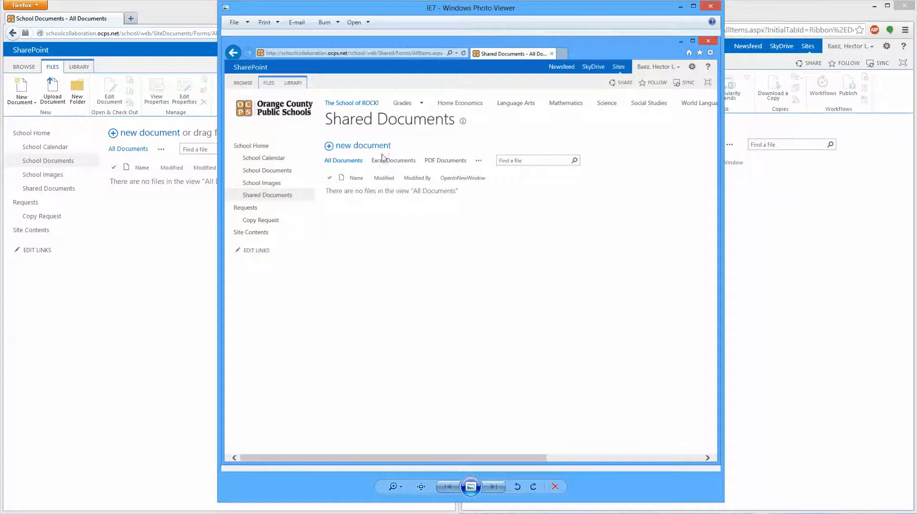
{"action": "mouse_move", "coordinate": [320, 334]}
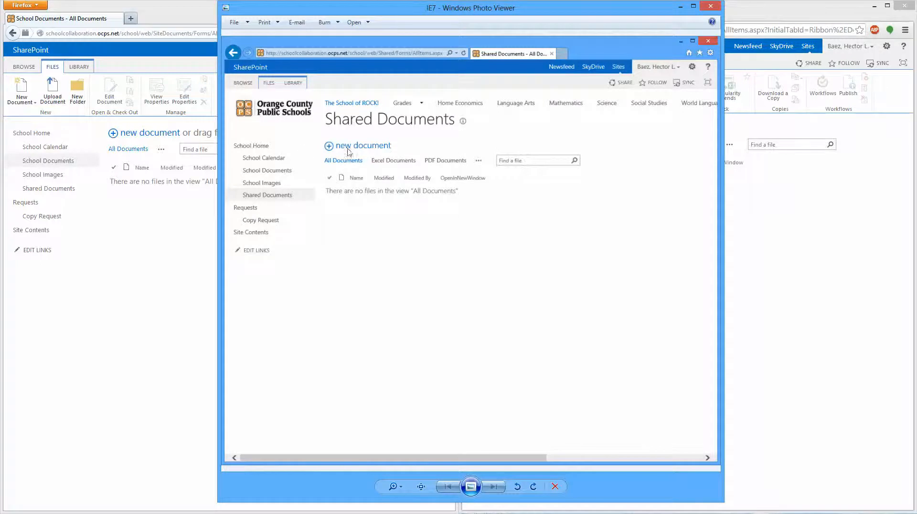
{"action": "mouse_move", "coordinate": [409, 159]}
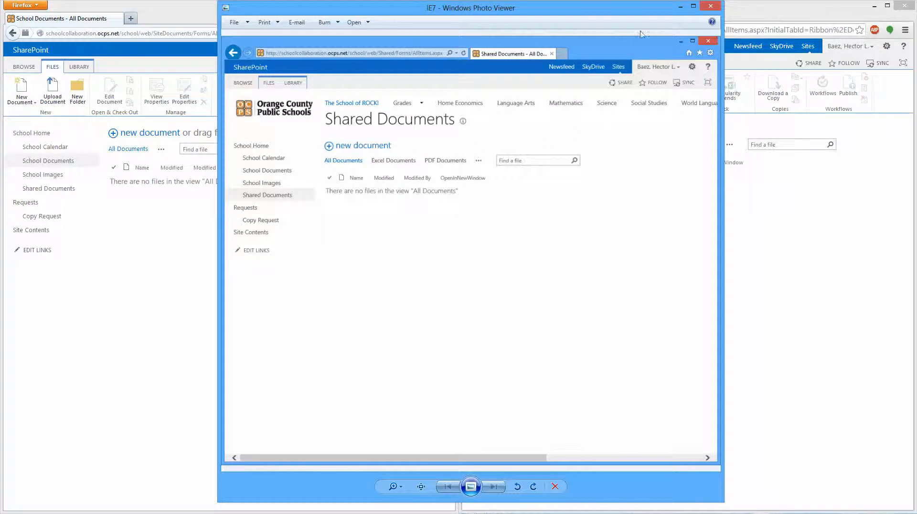
{"action": "mouse_move", "coordinate": [666, 29]}
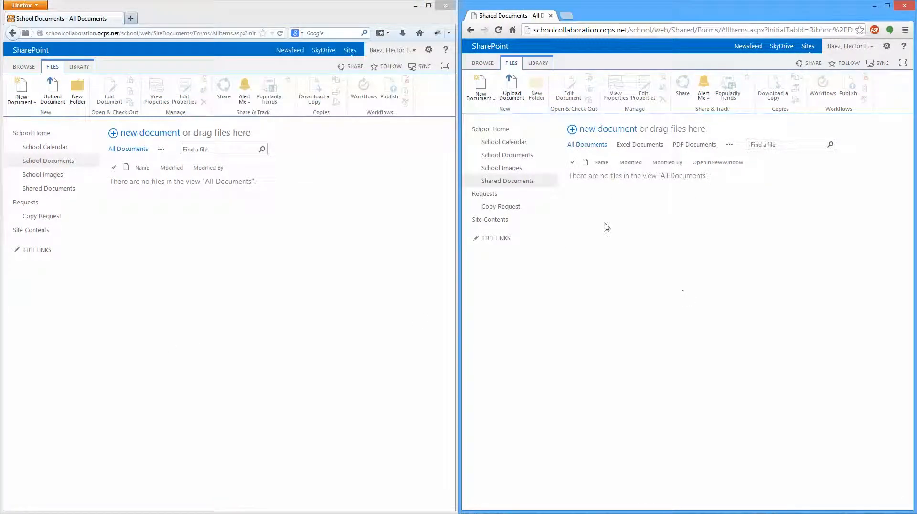
{"action": "mouse_move", "coordinate": [307, 284]}
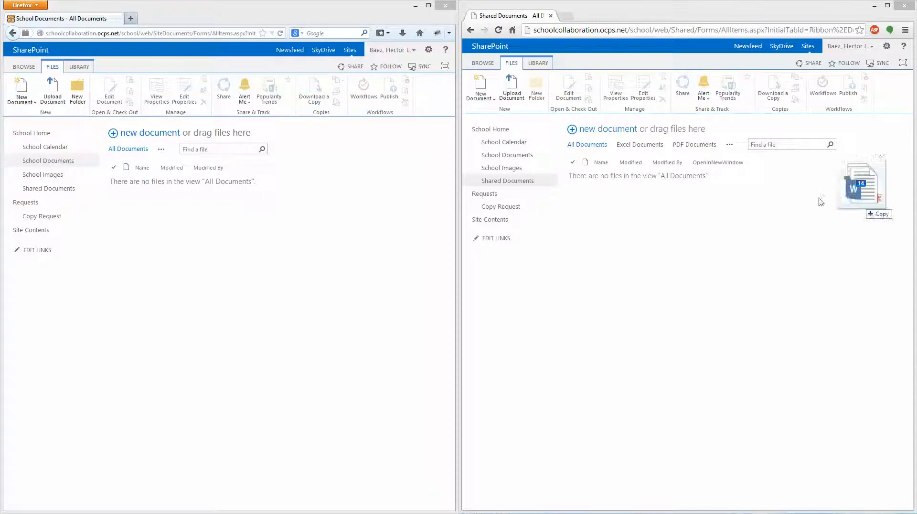
Drag the school documents from File Explorer into Chrome's Shared Documents library, uploading the 2013_2014 files
{"action": "left_click_drag", "start_coordinate": [860, 184], "coordinate": [594, 138]}
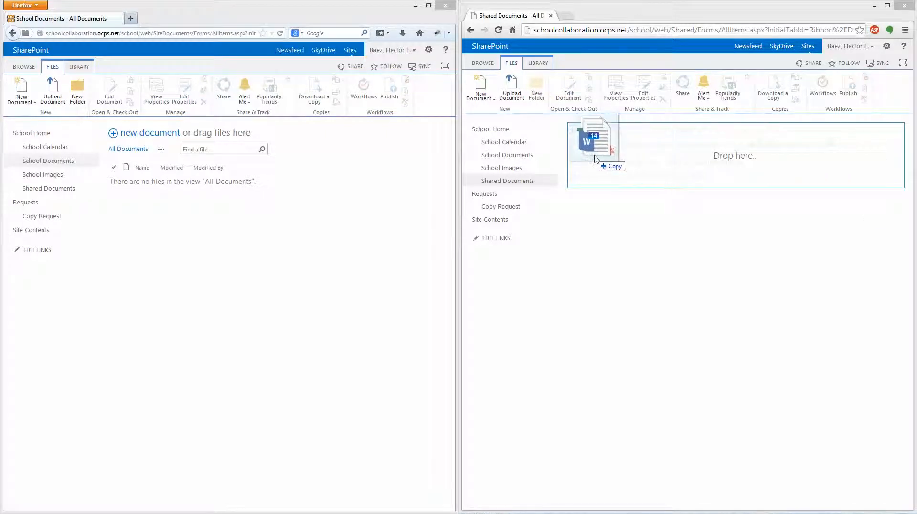
{"action": "left_click_drag", "start_coordinate": [594, 158], "coordinate": [582, 170]}
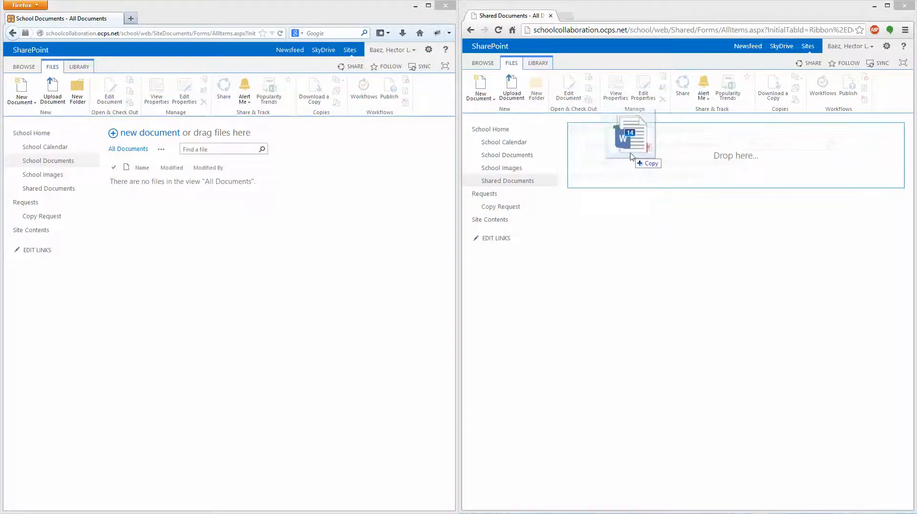
{"action": "left_click_drag", "start_coordinate": [628, 135], "coordinate": [717, 144]}
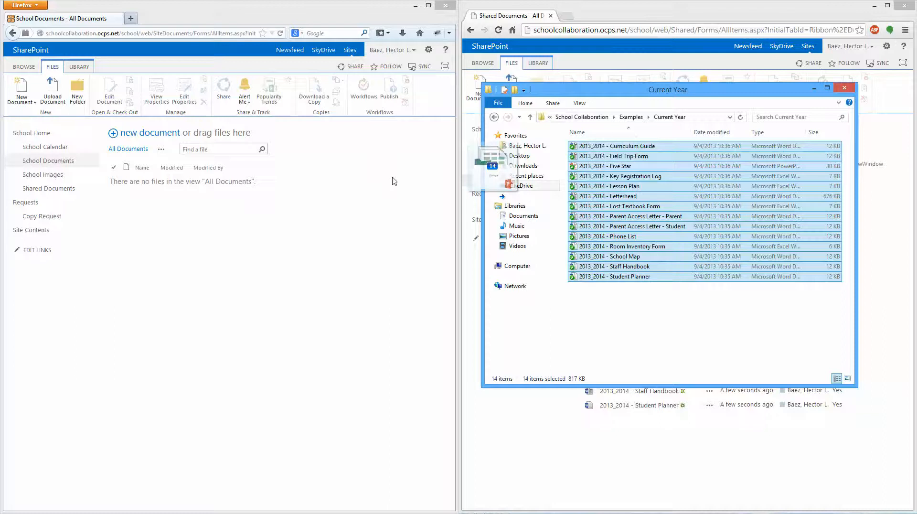
Drop the 14 Current Year documents into Firefox's School Documents library and select the 2013_2014 Field Trip Form
{"action": "left_click_drag", "start_coordinate": [495, 158], "coordinate": [169, 164]}
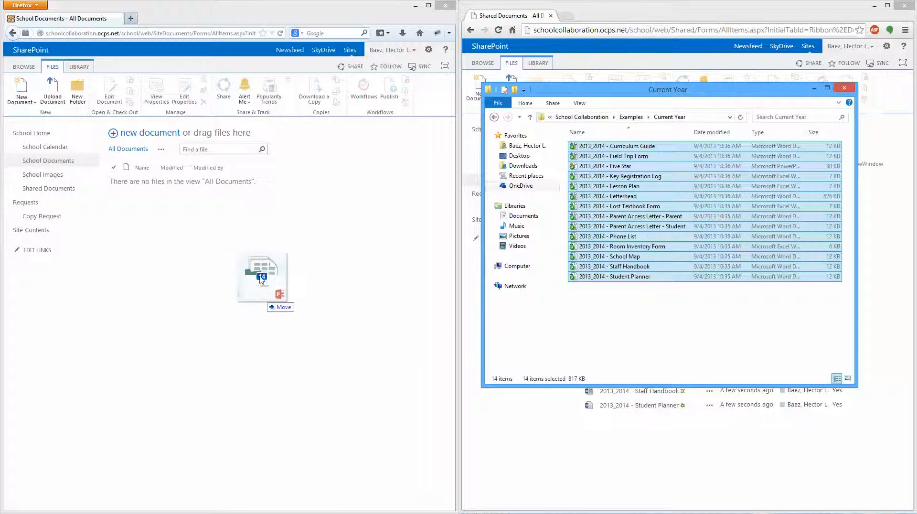
{"action": "left_click_drag", "start_coordinate": [261, 278], "coordinate": [178, 152]}
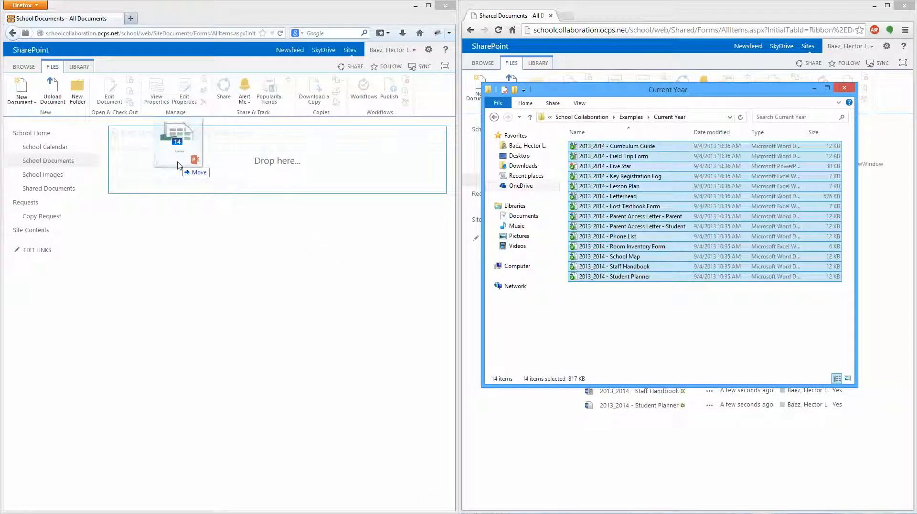
{"action": "left_click_drag", "start_coordinate": [175, 140], "coordinate": [277, 161]}
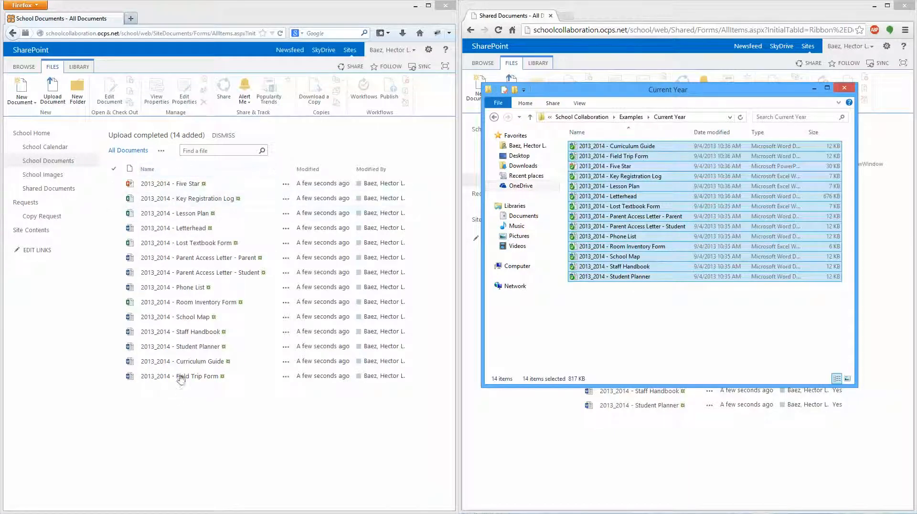
{"action": "left_click", "coordinate": [181, 376]}
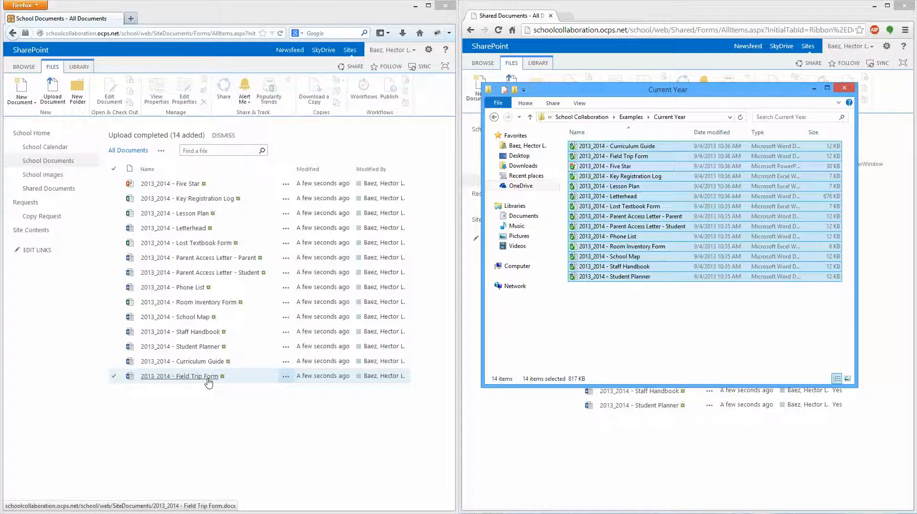